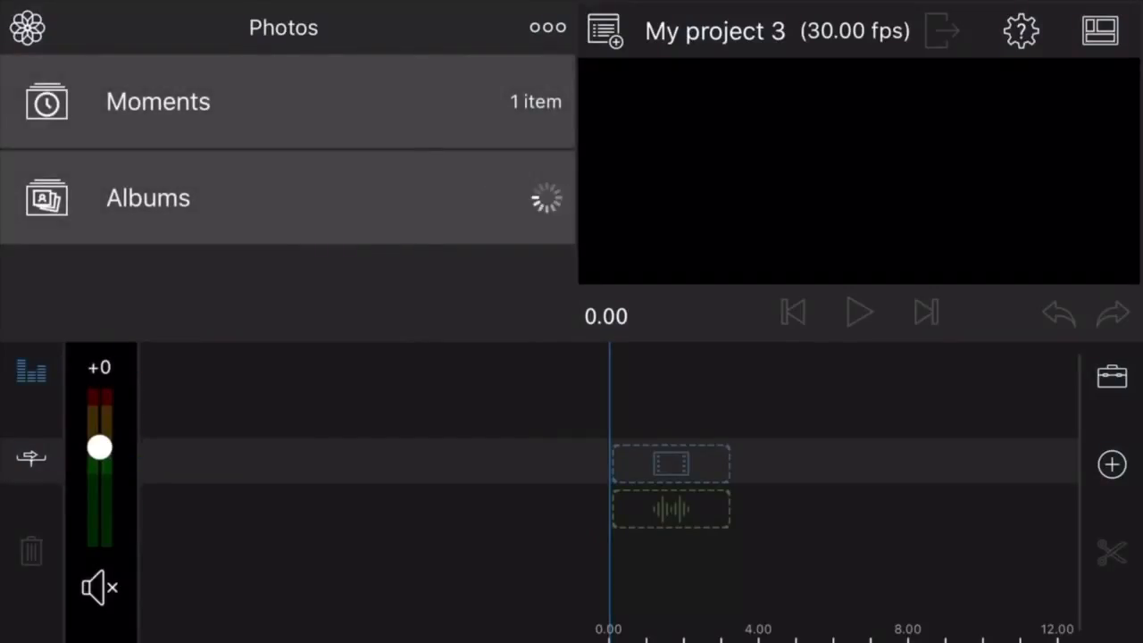
Add the plant clip from Photos > Albums > Videos to the timeline
{"action": "left_click", "coordinate": [146, 197]}
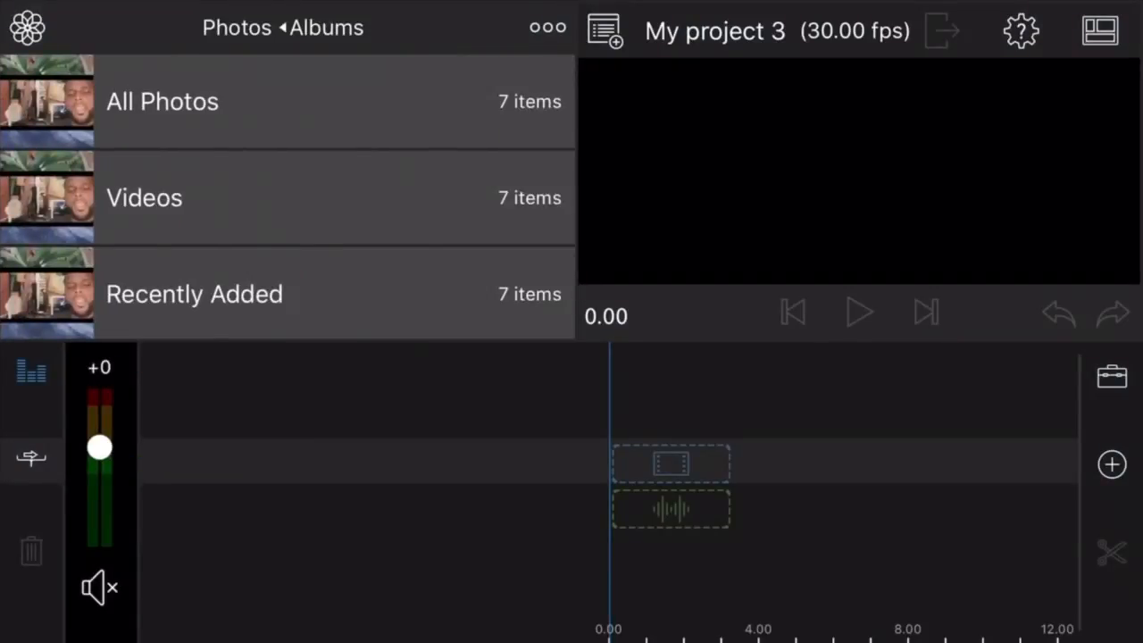
{"action": "left_click", "coordinate": [143, 197]}
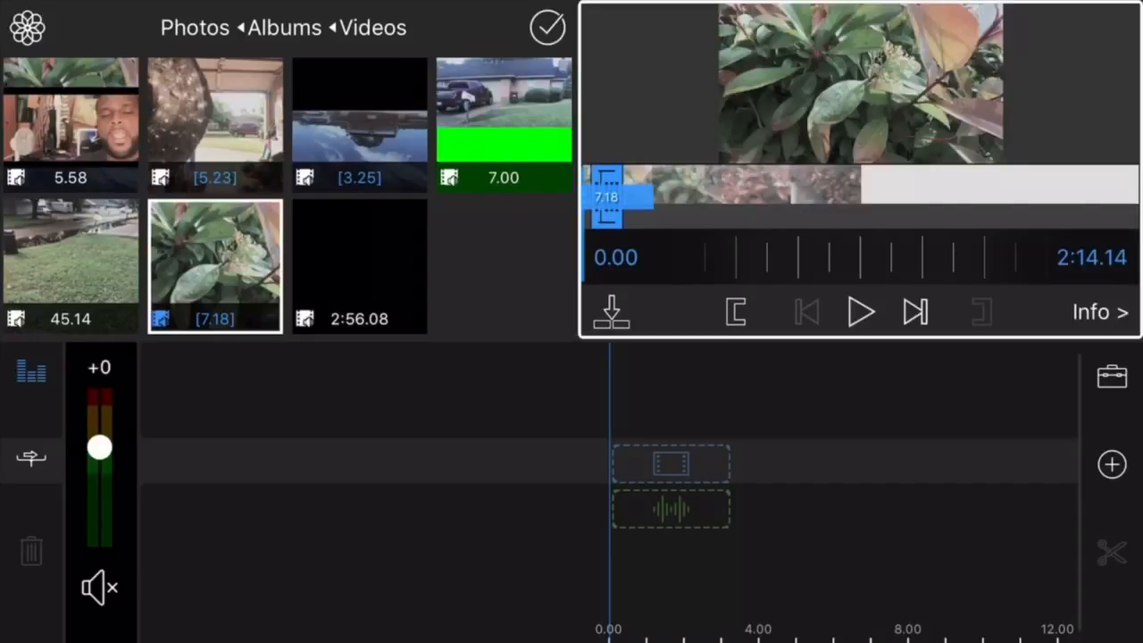
{"action": "left_click", "coordinate": [861, 311]}
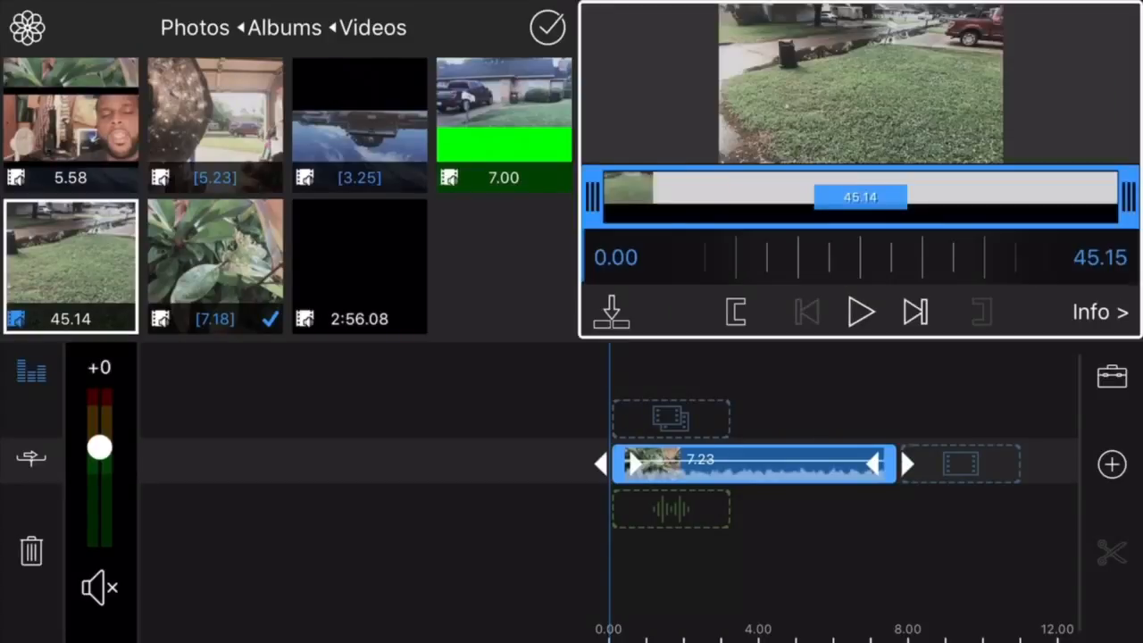
Preview the grass, long dark and green-screen clips, then select the plant clip
{"action": "left_click", "coordinate": [861, 310]}
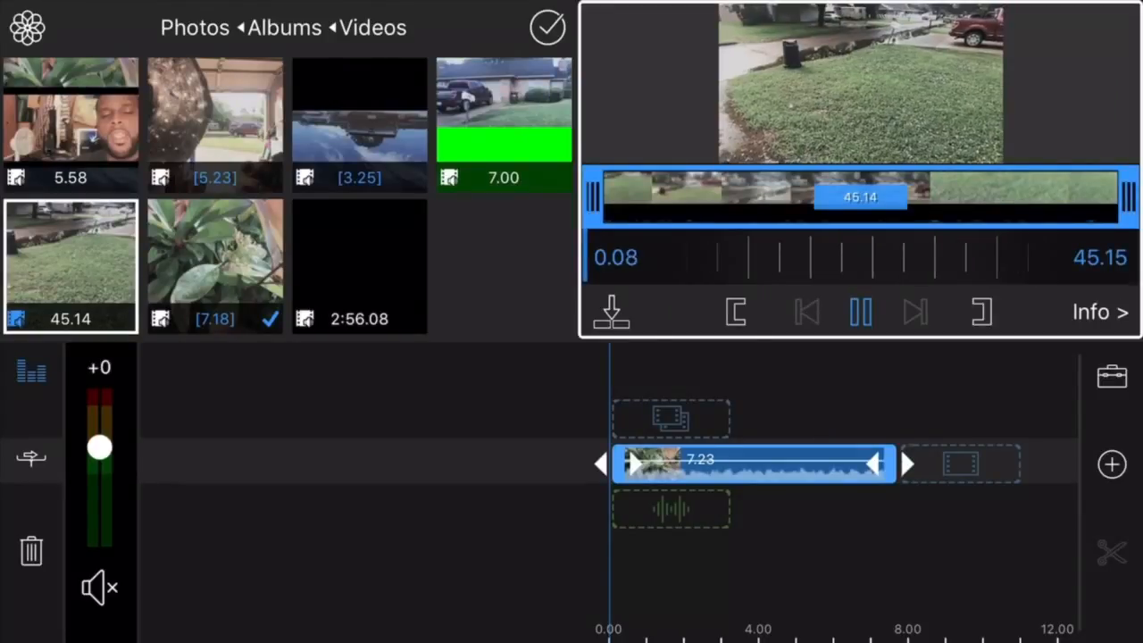
{"action": "left_click", "coordinate": [861, 311]}
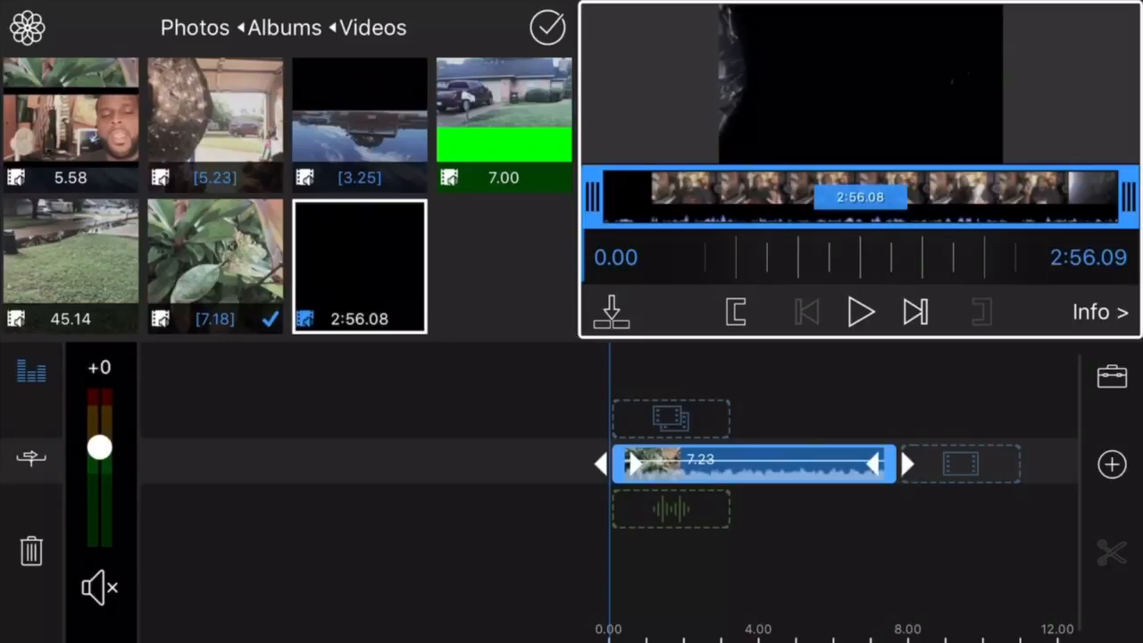
{"action": "left_click", "coordinate": [504, 116]}
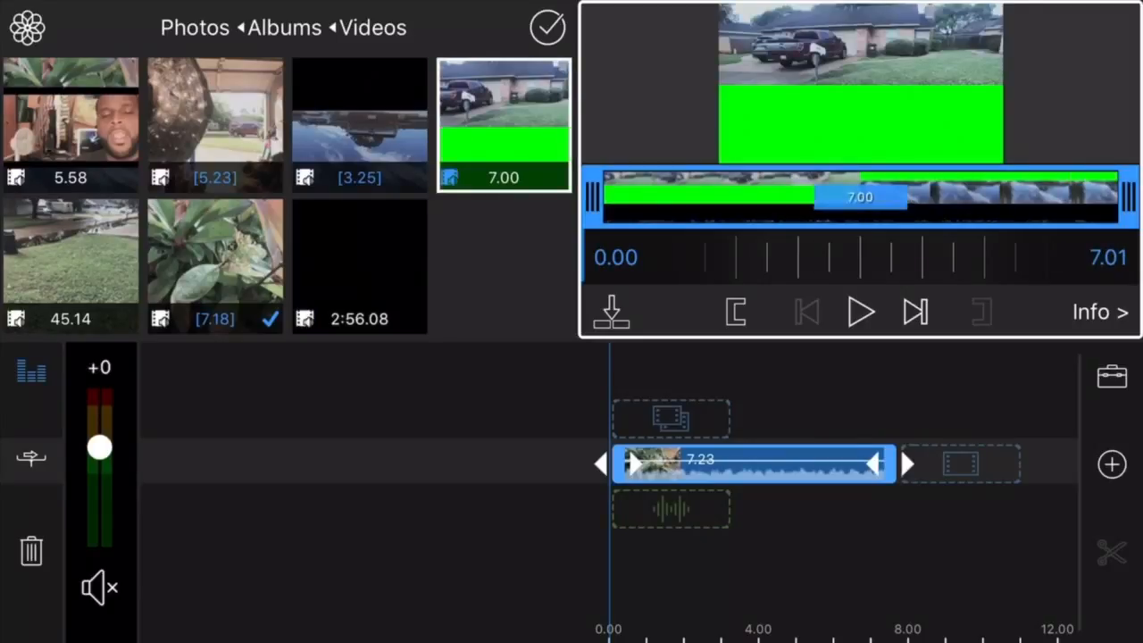
{"action": "left_click", "coordinate": [359, 121]}
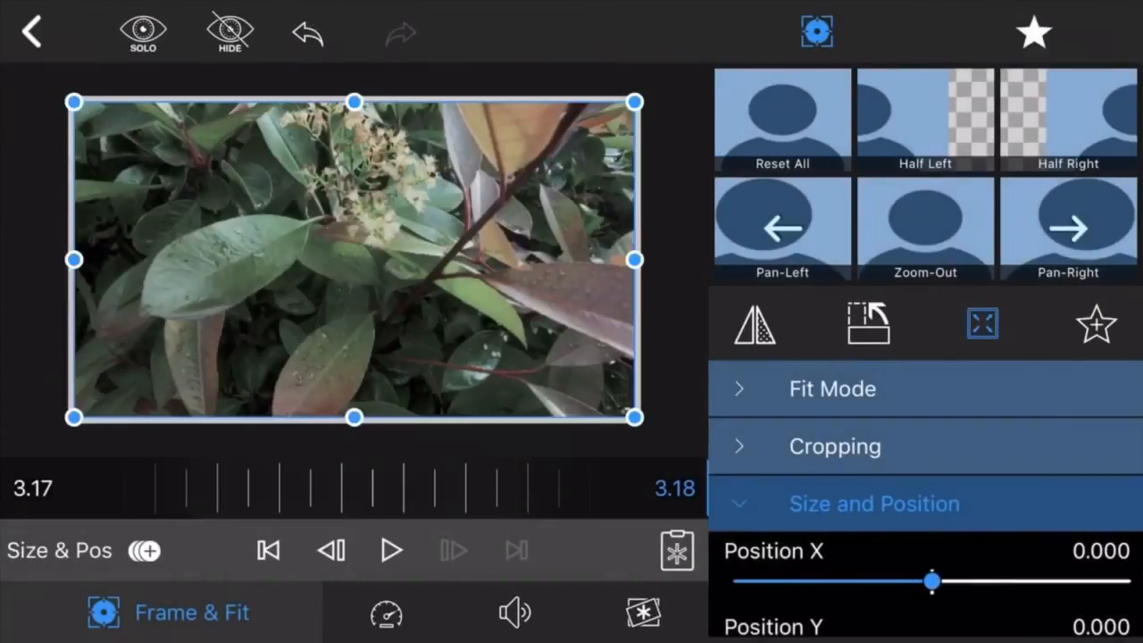
Crop the plant clip's Bottom to about 0.6 so it fills only a top strip
{"action": "left_click", "coordinate": [834, 446]}
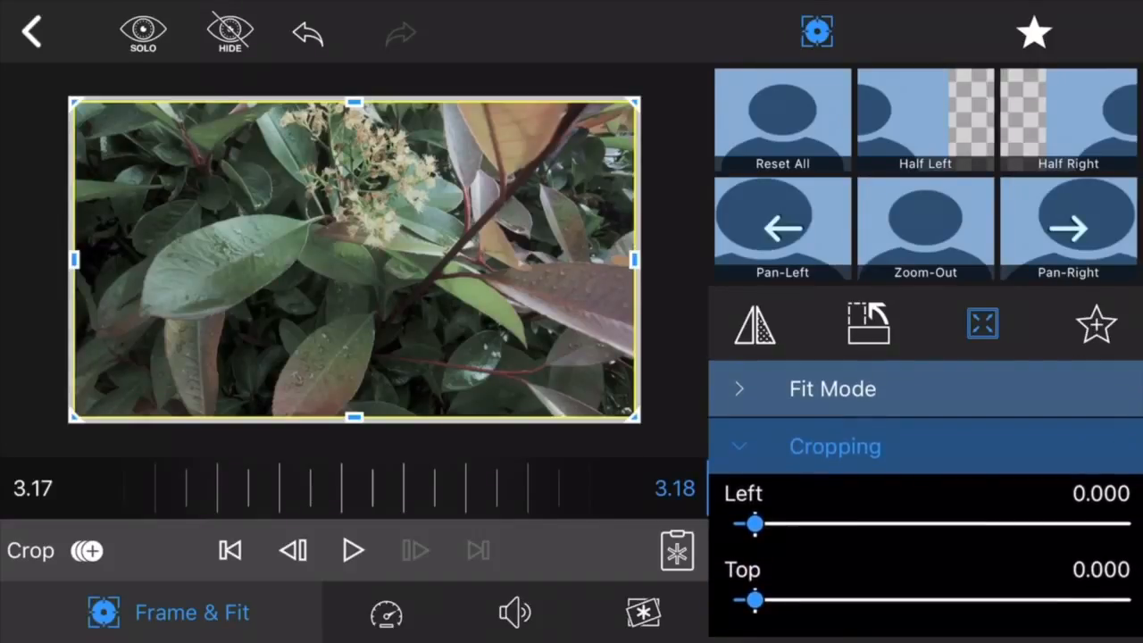
{"action": "scroll", "scroll_direction": "down", "scroll_amount": 3}
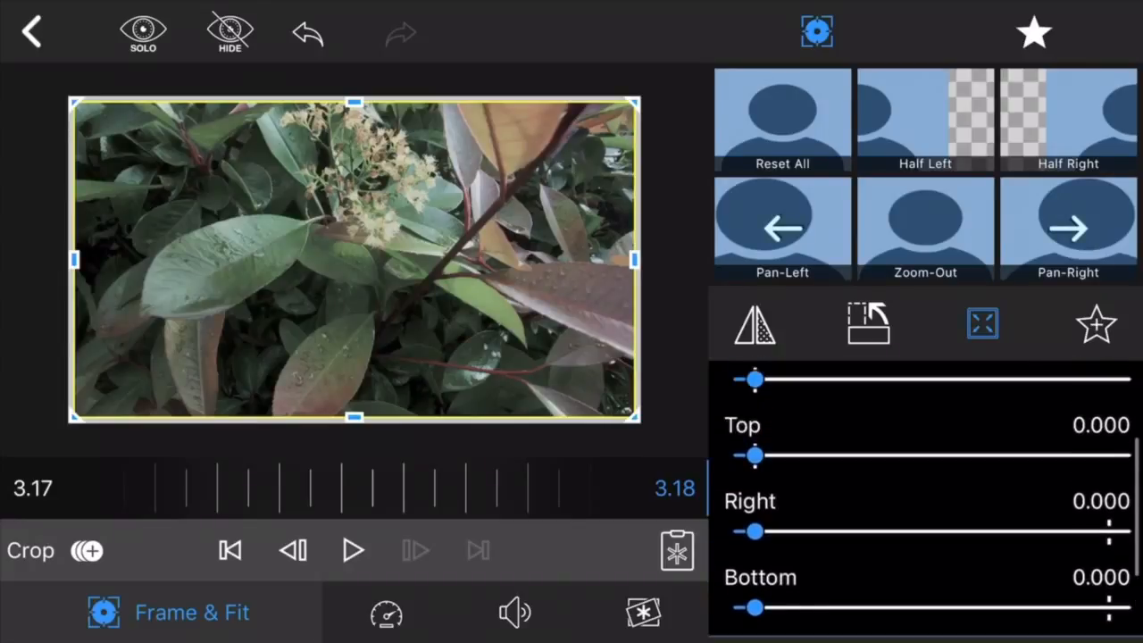
{"action": "scroll", "scroll_direction": "down", "scroll_amount": 3}
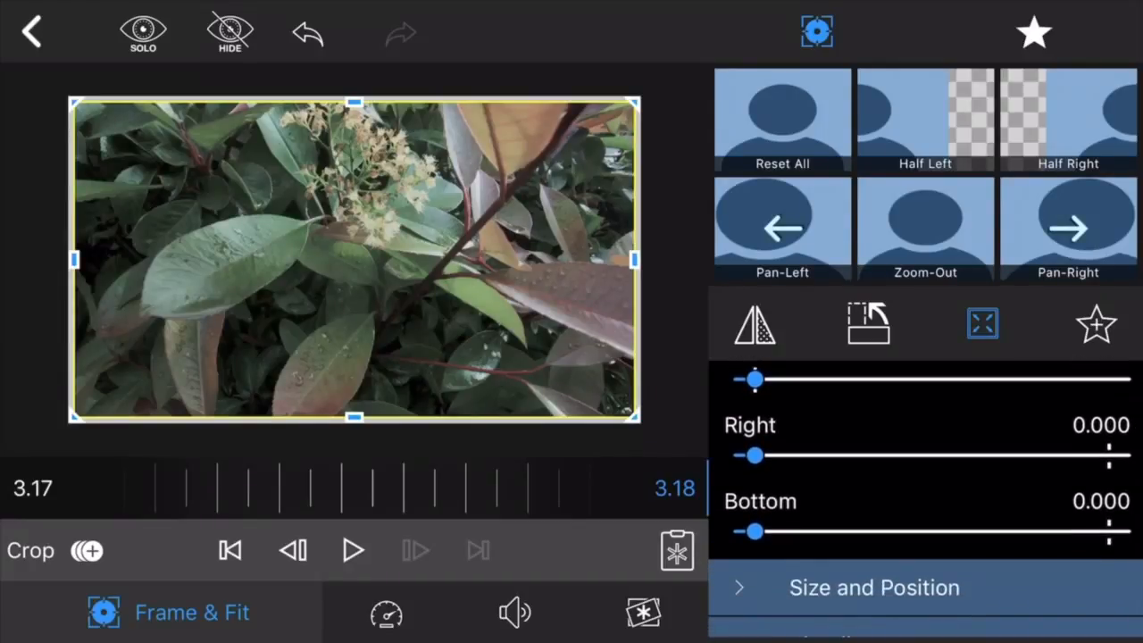
{"action": "left_click_drag", "start_coordinate": [754, 533], "coordinate": [849, 532]}
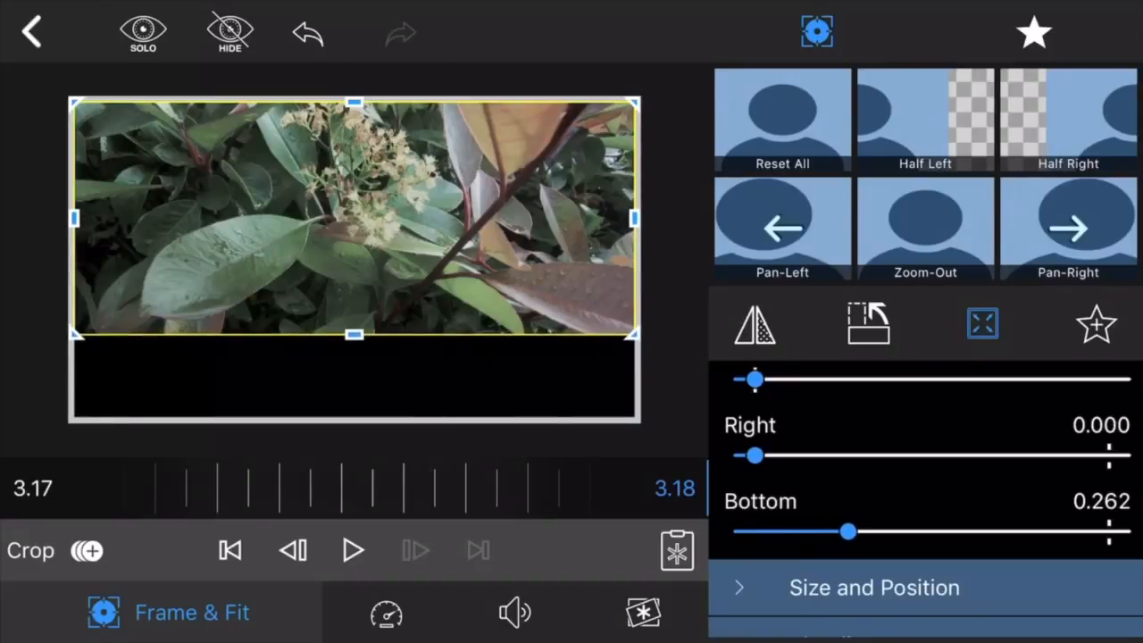
{"action": "left_click_drag", "start_coordinate": [849, 533], "coordinate": [968, 532]}
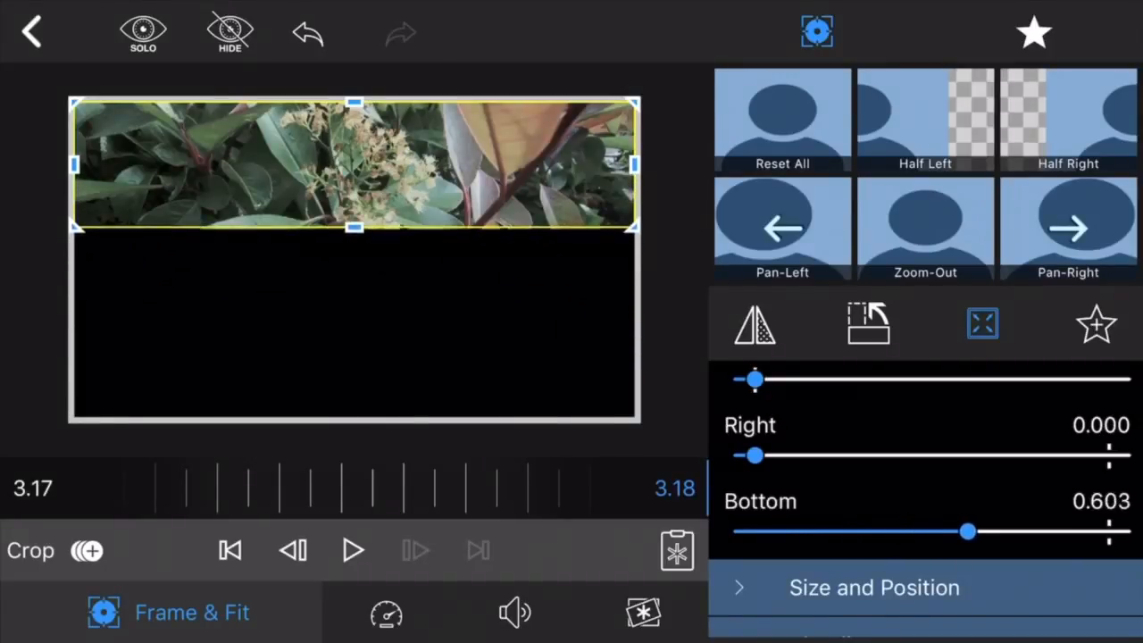
{"action": "left_click_drag", "start_coordinate": [968, 532], "coordinate": [989, 533]}
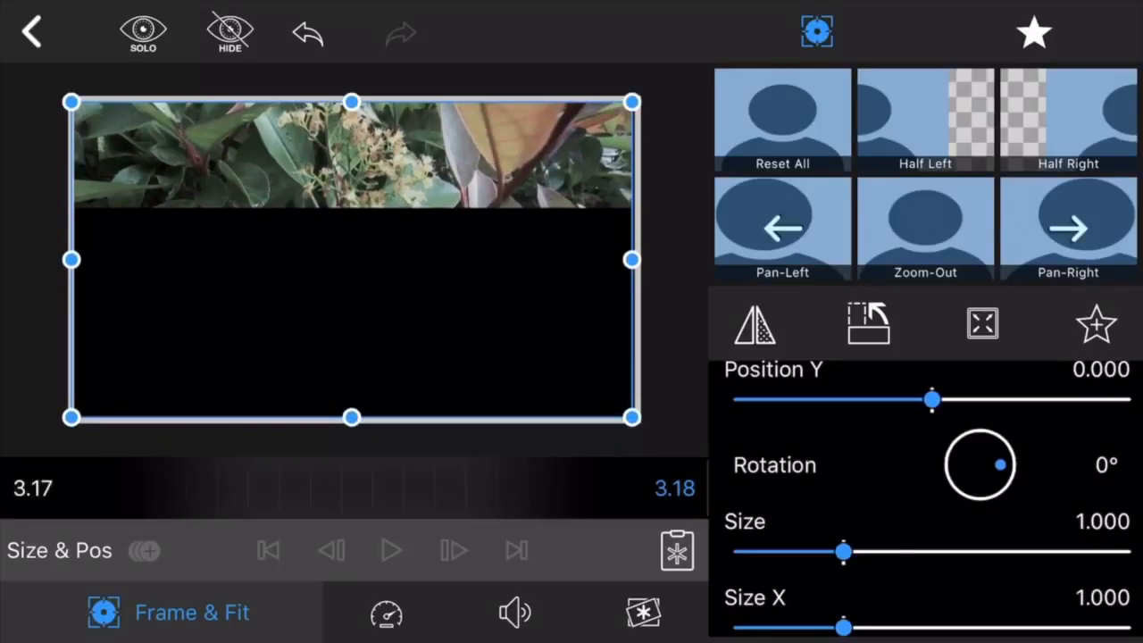
{"action": "left_click", "coordinate": [983, 325]}
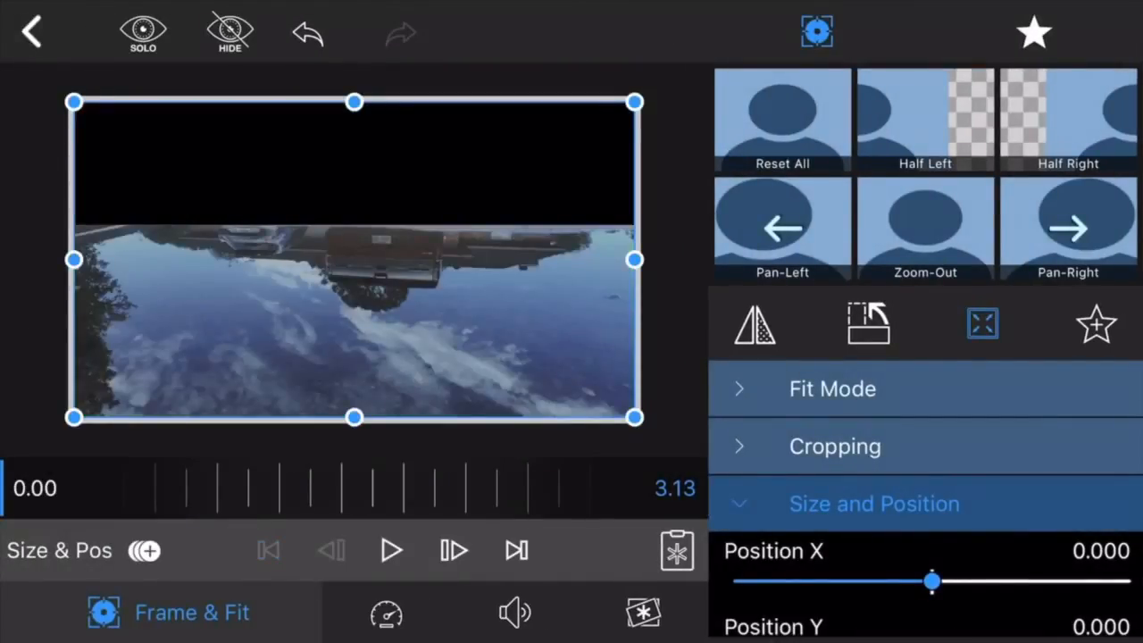
Crop the reflection clip's Top to about 0.72 so it shows as a bottom strip
{"action": "left_click", "coordinate": [834, 446]}
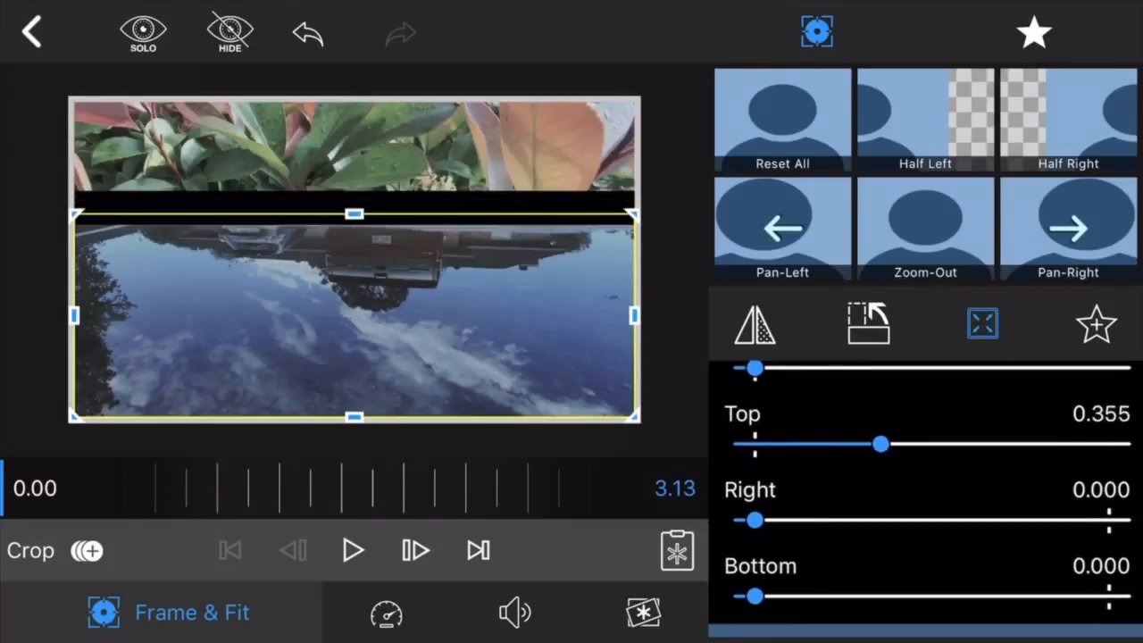
{"action": "left_click_drag", "start_coordinate": [881, 443], "coordinate": [988, 443]}
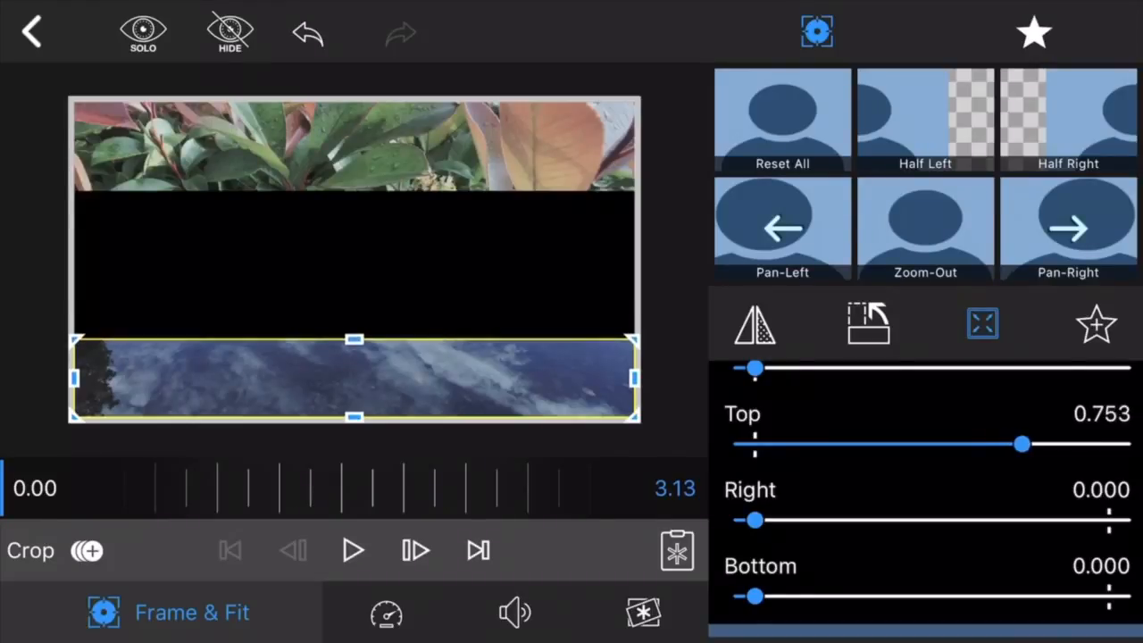
{"action": "left_click_drag", "start_coordinate": [1022, 443], "coordinate": [1040, 443]}
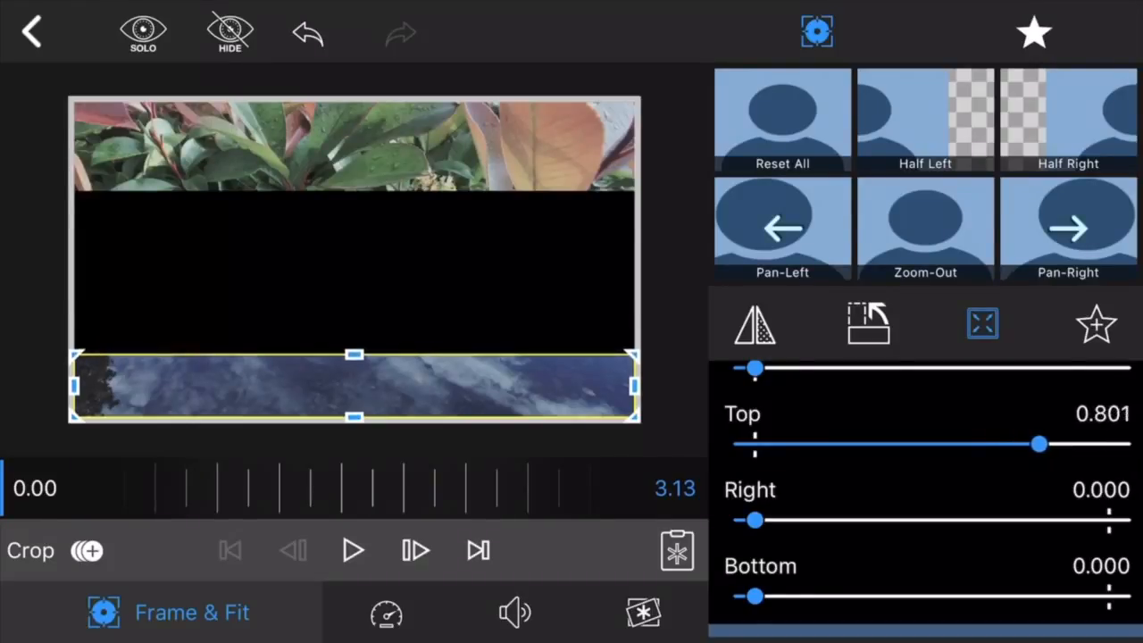
{"action": "left_click_drag", "start_coordinate": [1040, 443], "coordinate": [1029, 443]}
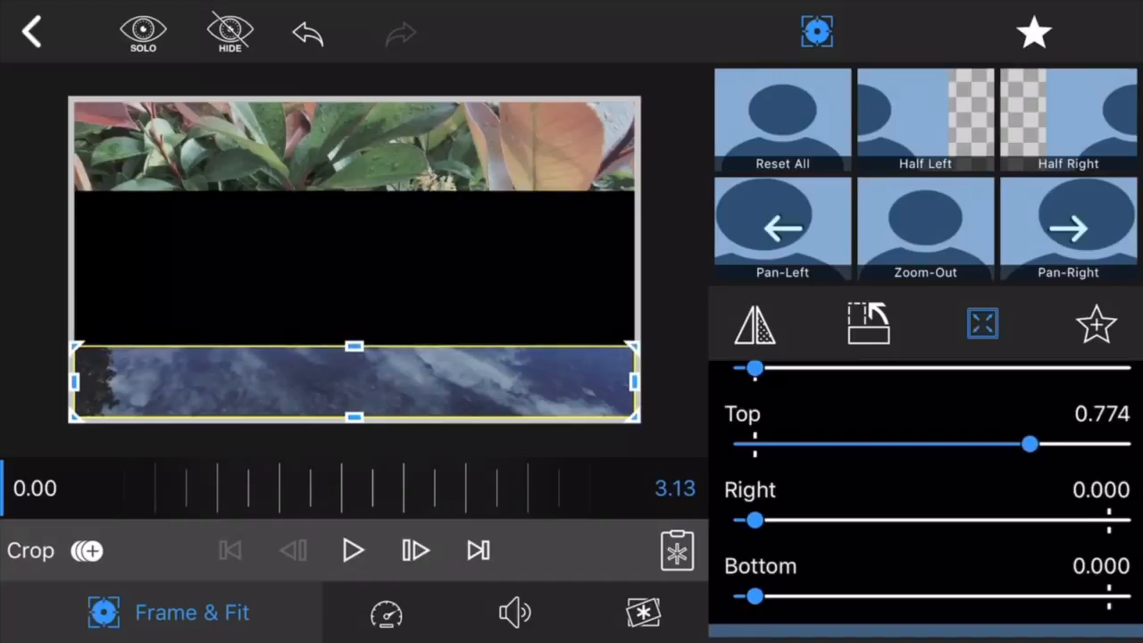
{"action": "left_click_drag", "start_coordinate": [1054, 444], "coordinate": [1014, 443]}
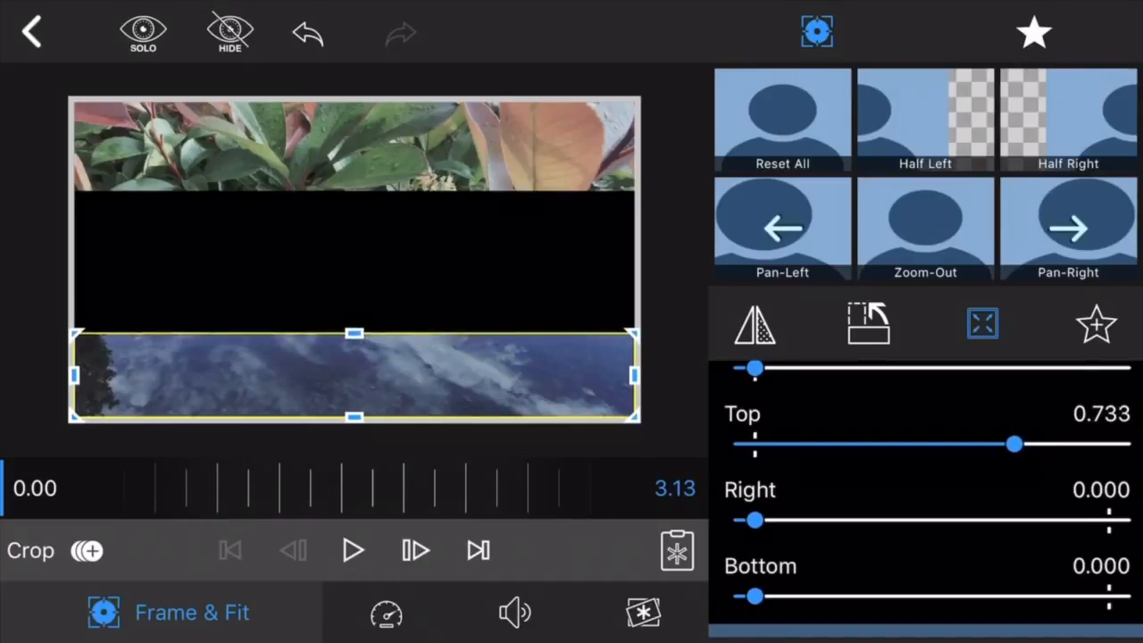
{"action": "left_click_drag", "start_coordinate": [1015, 443], "coordinate": [1009, 443]}
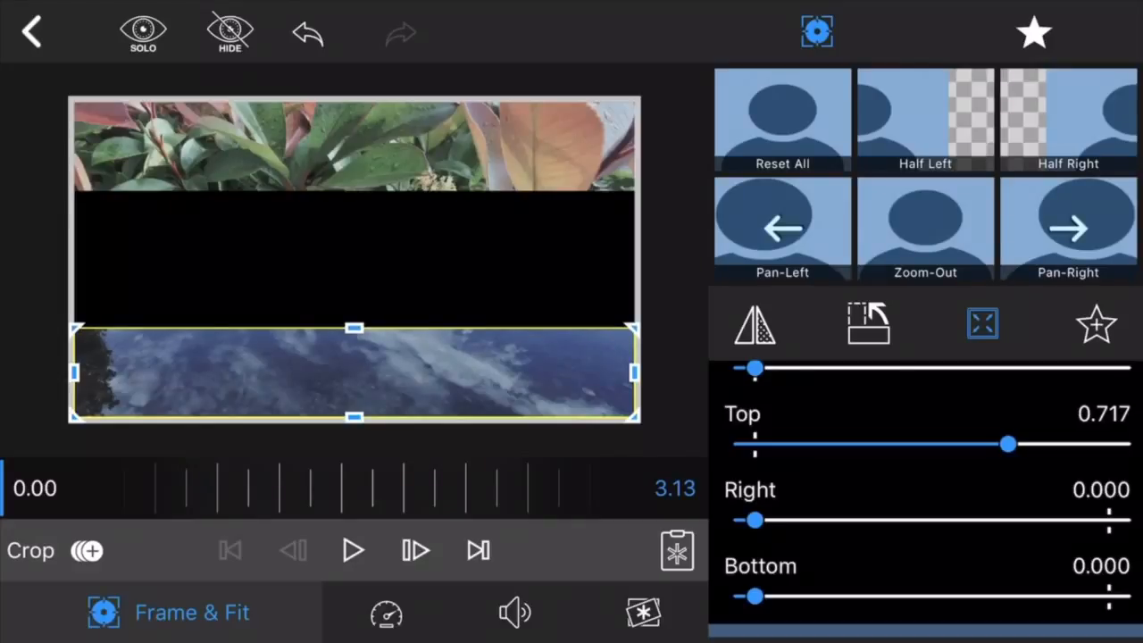
{"action": "left_click_drag", "start_coordinate": [1008, 443], "coordinate": [1011, 443]}
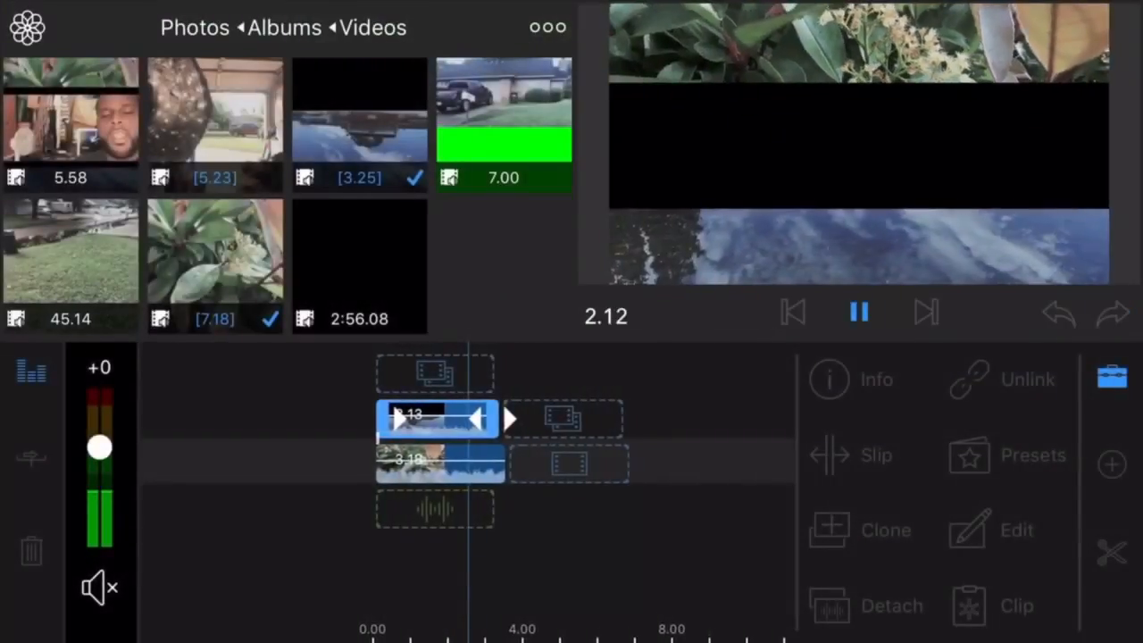
Open the 2:56 talking-head clip from the media library in the preview trimmer
{"action": "left_click", "coordinate": [859, 311]}
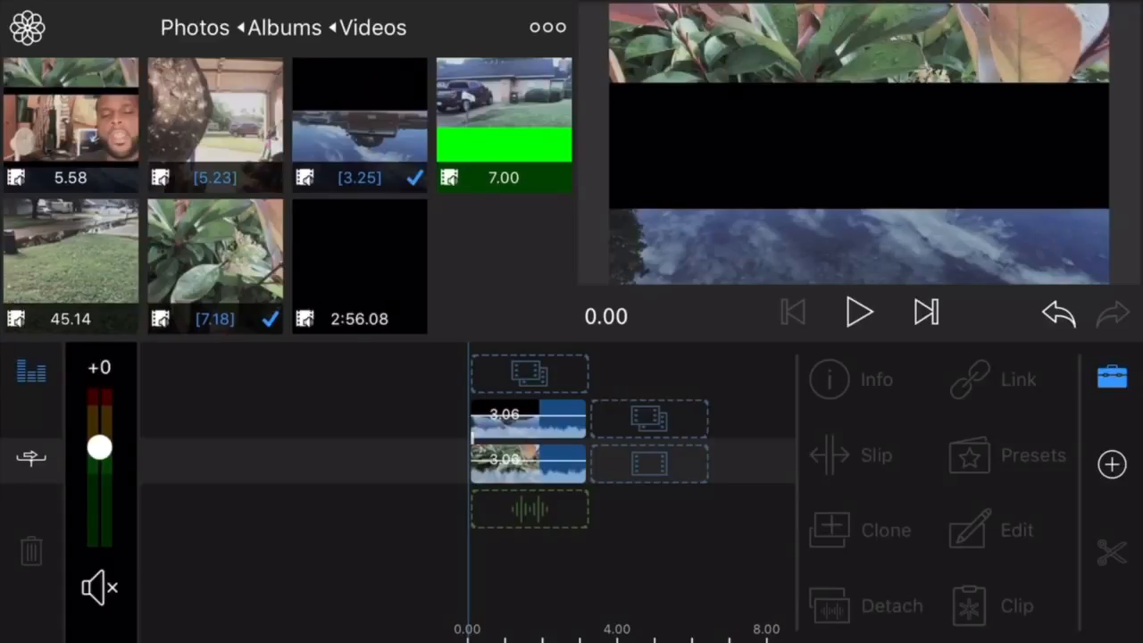
{"action": "left_click", "coordinate": [359, 264]}
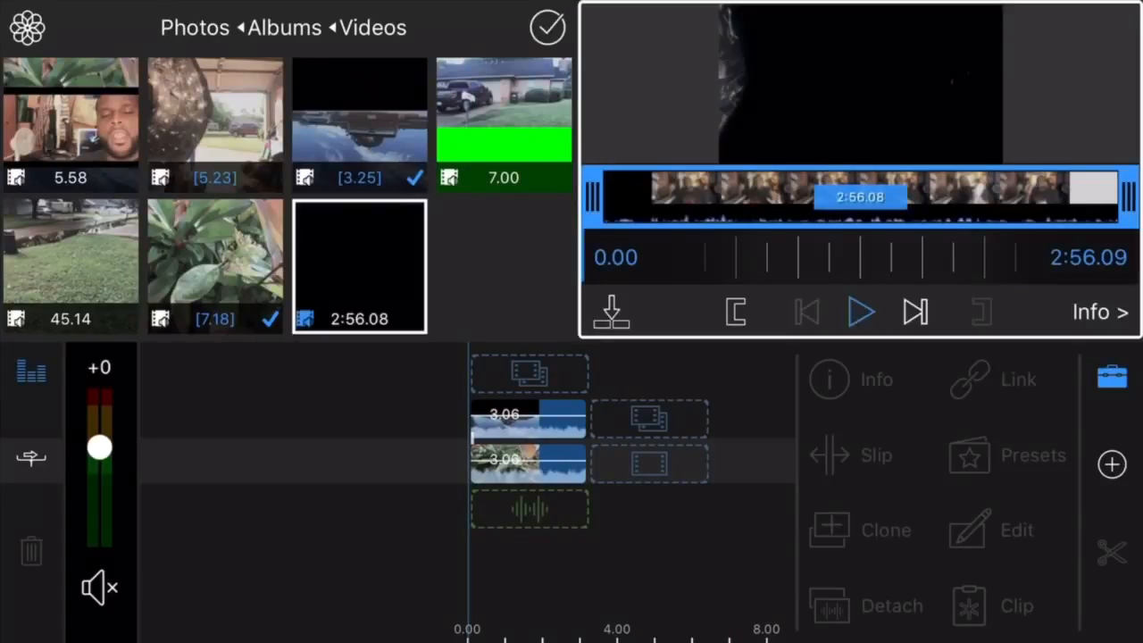
Play and pause through the talking-head clip to find a usable moment around 25 s
{"action": "left_click", "coordinate": [861, 311]}
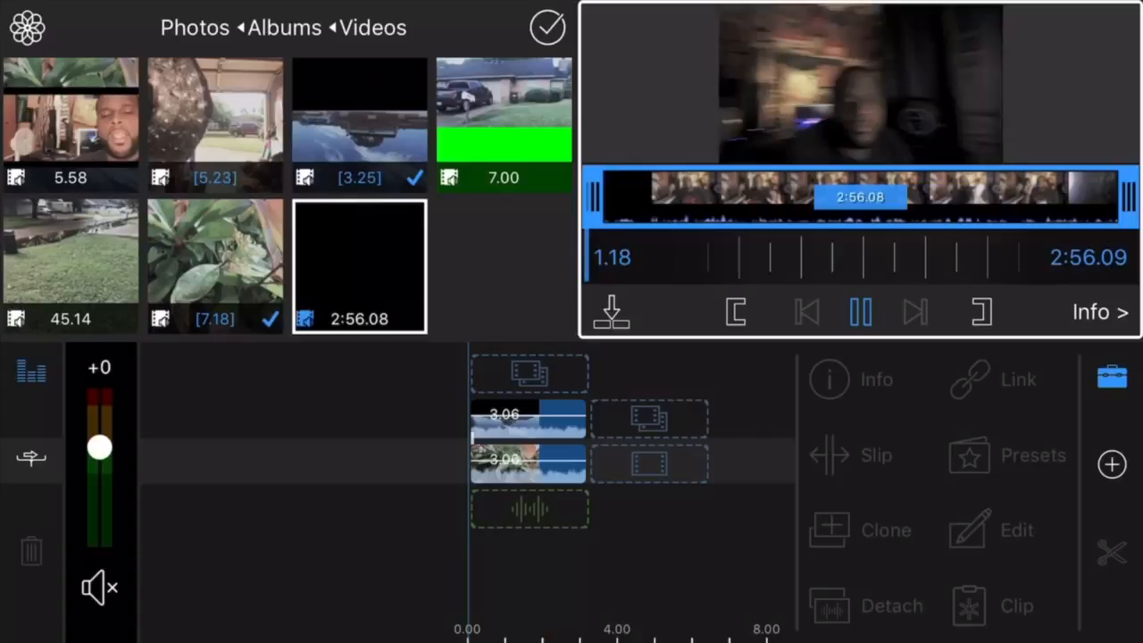
{"action": "left_click", "coordinate": [861, 311]}
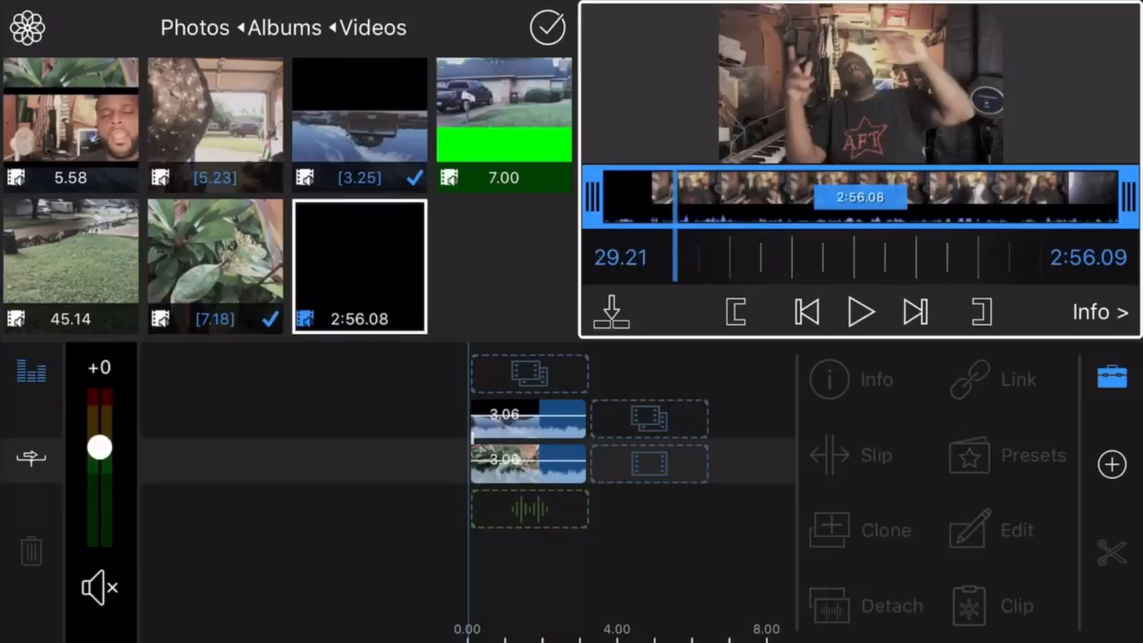
{"action": "left_click", "coordinate": [861, 311]}
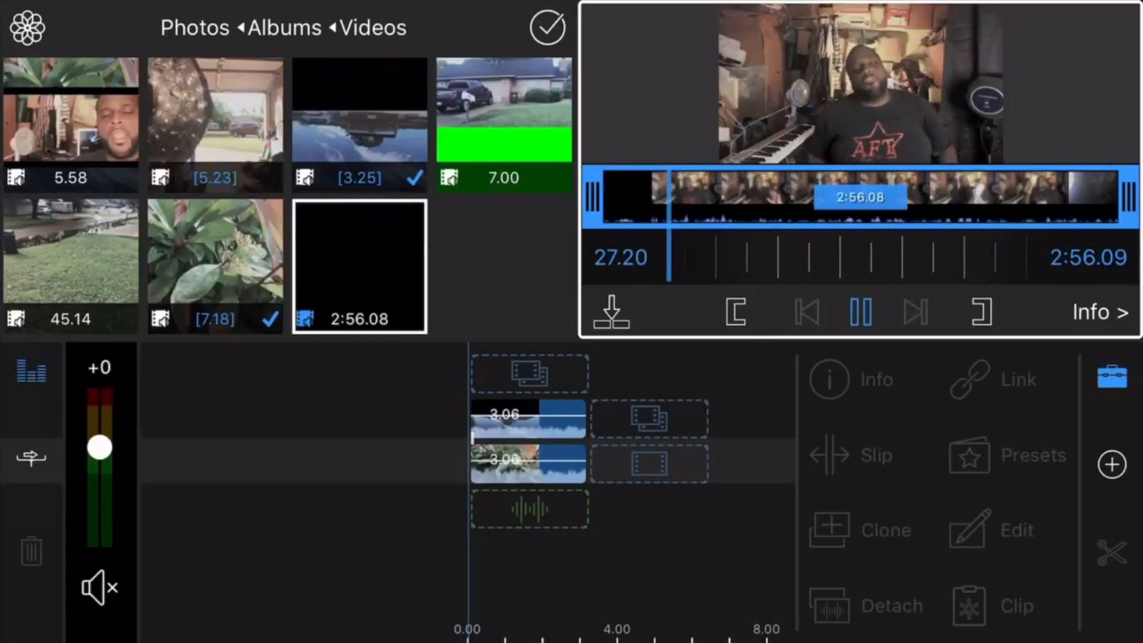
{"action": "left_click", "coordinate": [861, 311]}
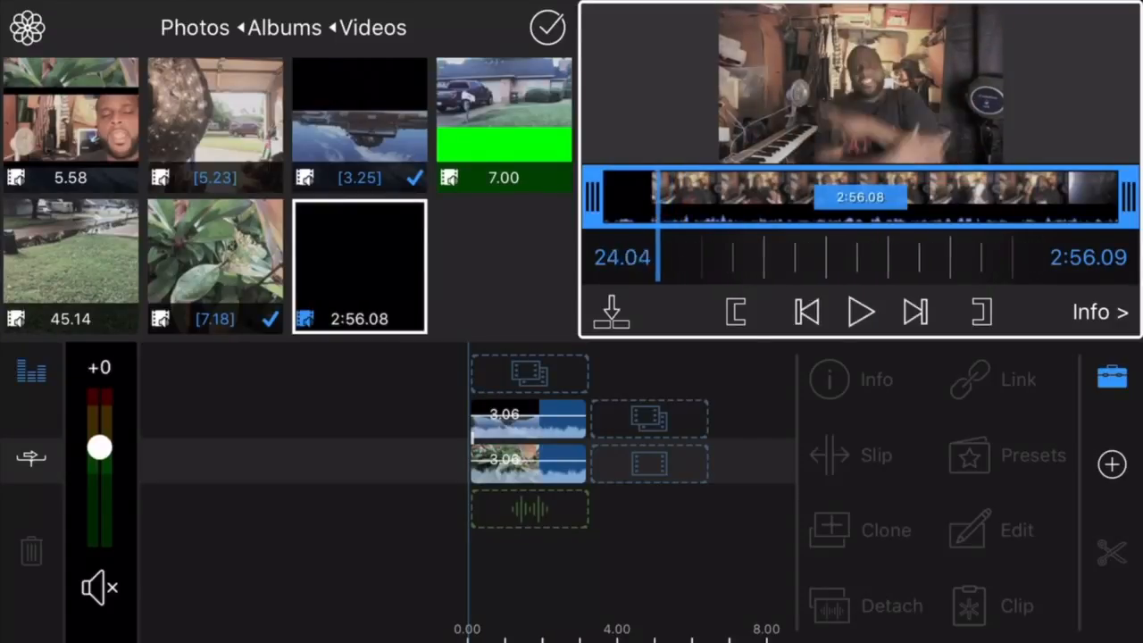
{"action": "left_click", "coordinate": [861, 311]}
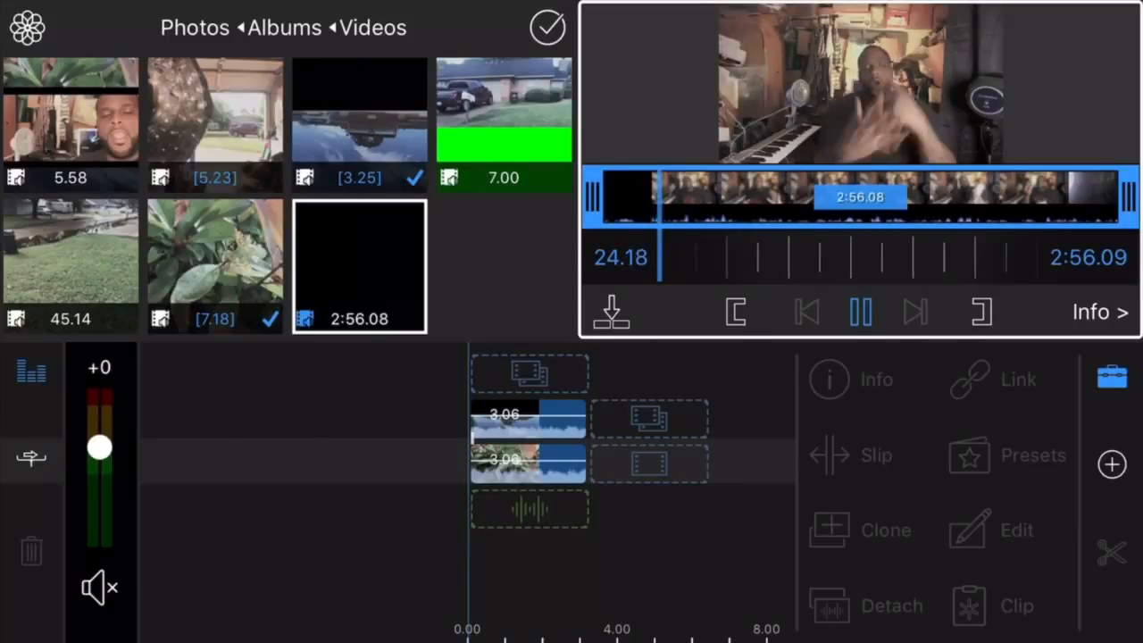
Mark in and out points for a roughly four-second section and add it to the top track
{"action": "left_click", "coordinate": [861, 311]}
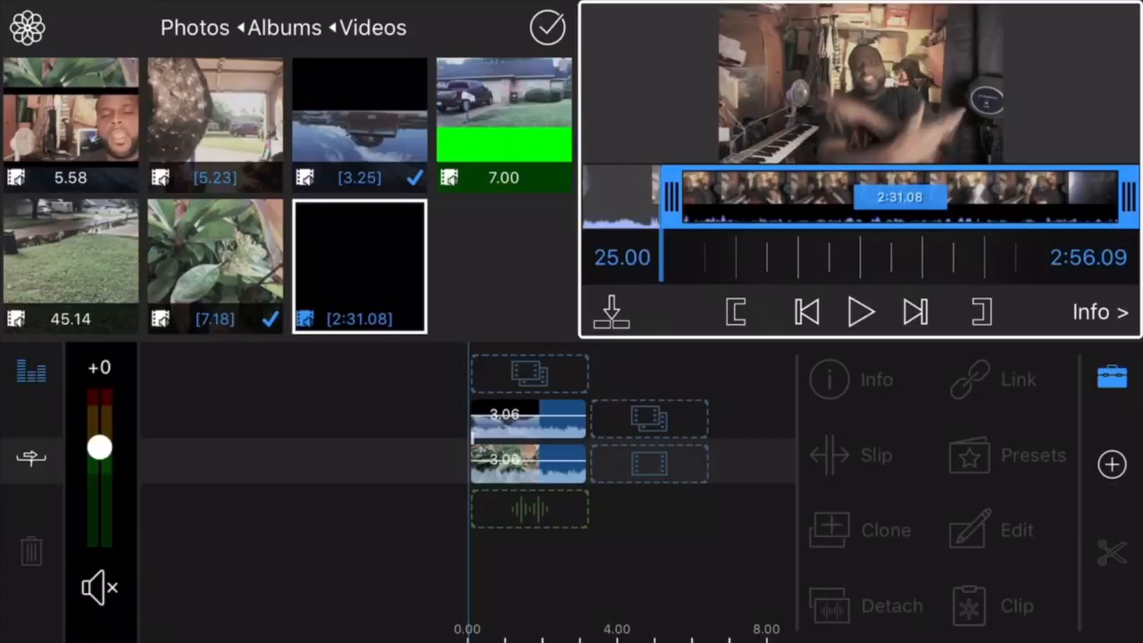
{"action": "left_click", "coordinate": [861, 311]}
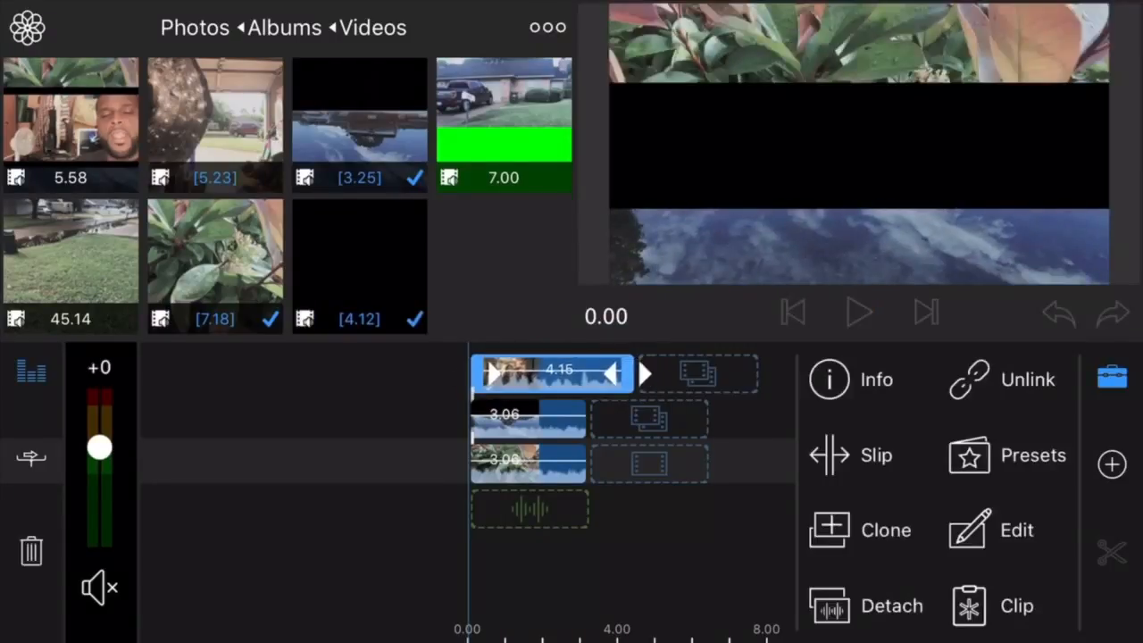
Undo the insert, re-pick a 4.02 section of the talking-head clip and add it to the top track
{"action": "left_click", "coordinate": [859, 312]}
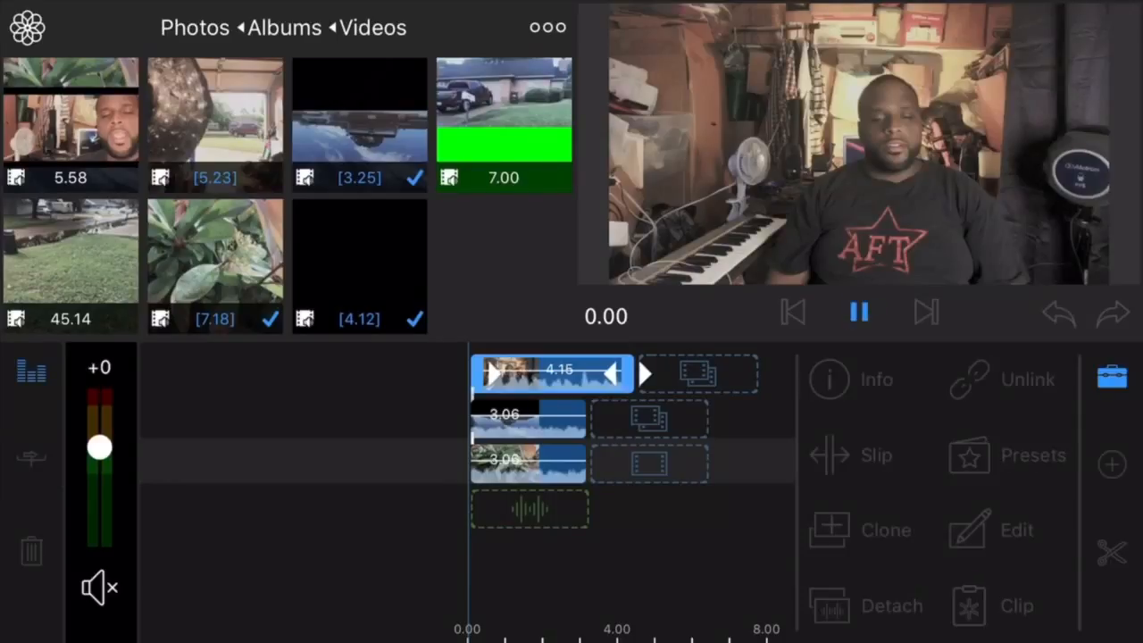
{"action": "left_click", "coordinate": [859, 311]}
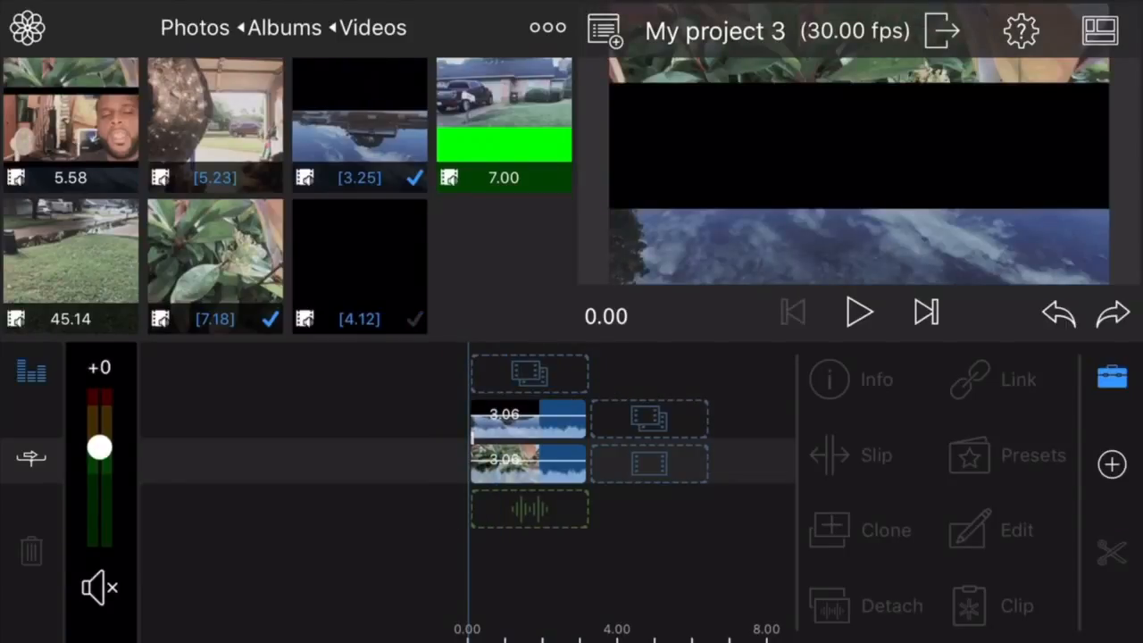
{"action": "left_click", "coordinate": [359, 265]}
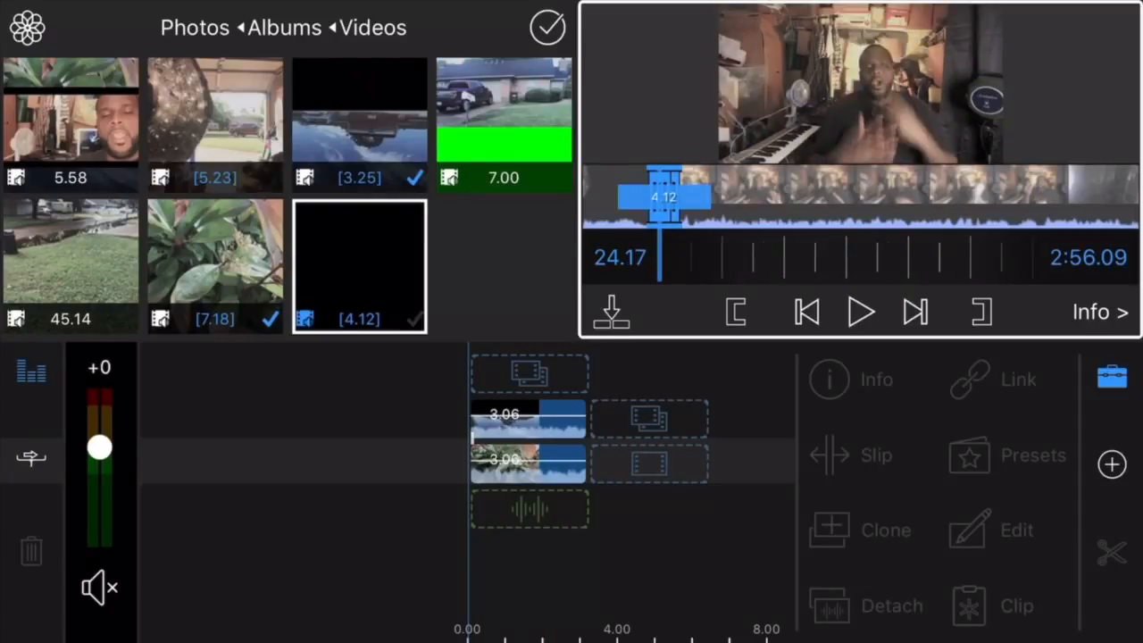
{"action": "left_click", "coordinate": [861, 311]}
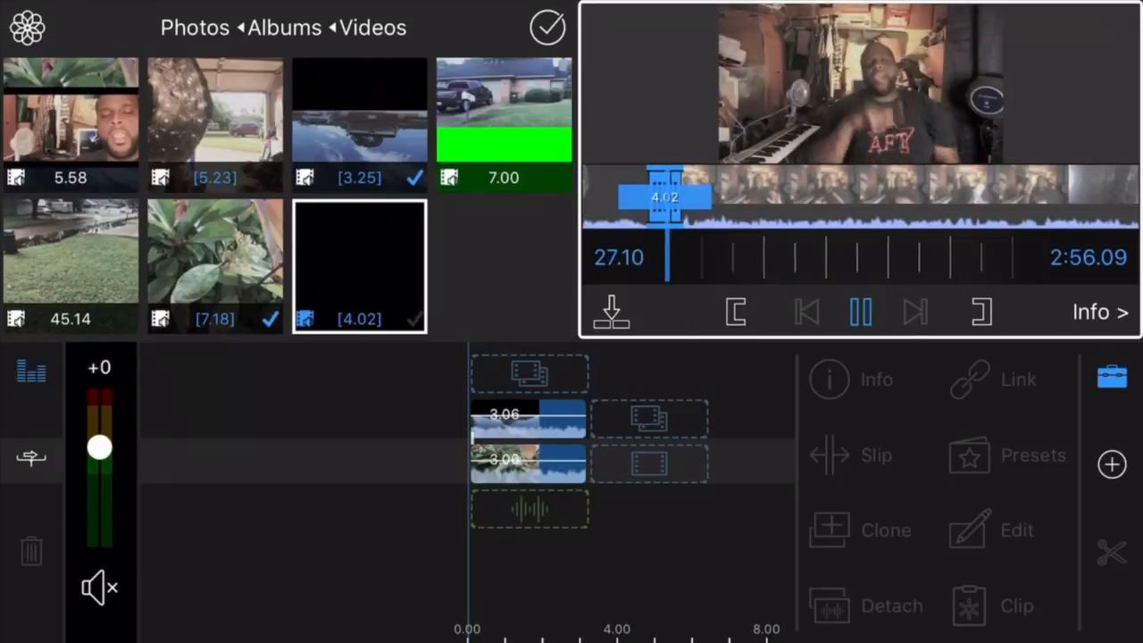
{"action": "left_click", "coordinate": [861, 311]}
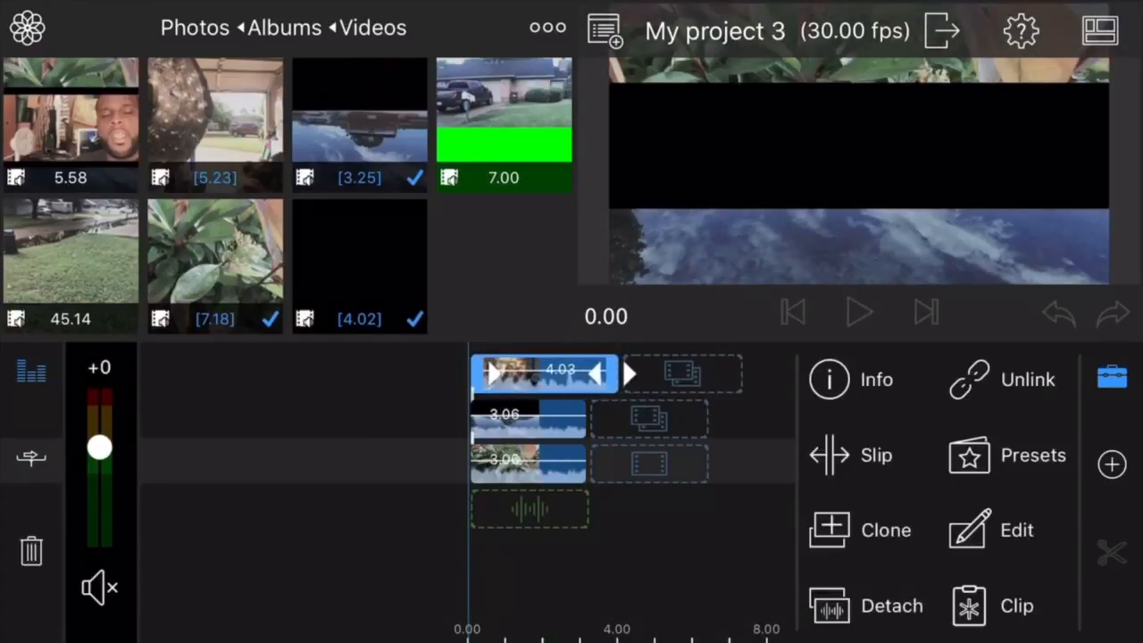
Play back the project and trim the talking-head clip to 3.06 to match the strips below
{"action": "left_click", "coordinate": [861, 311]}
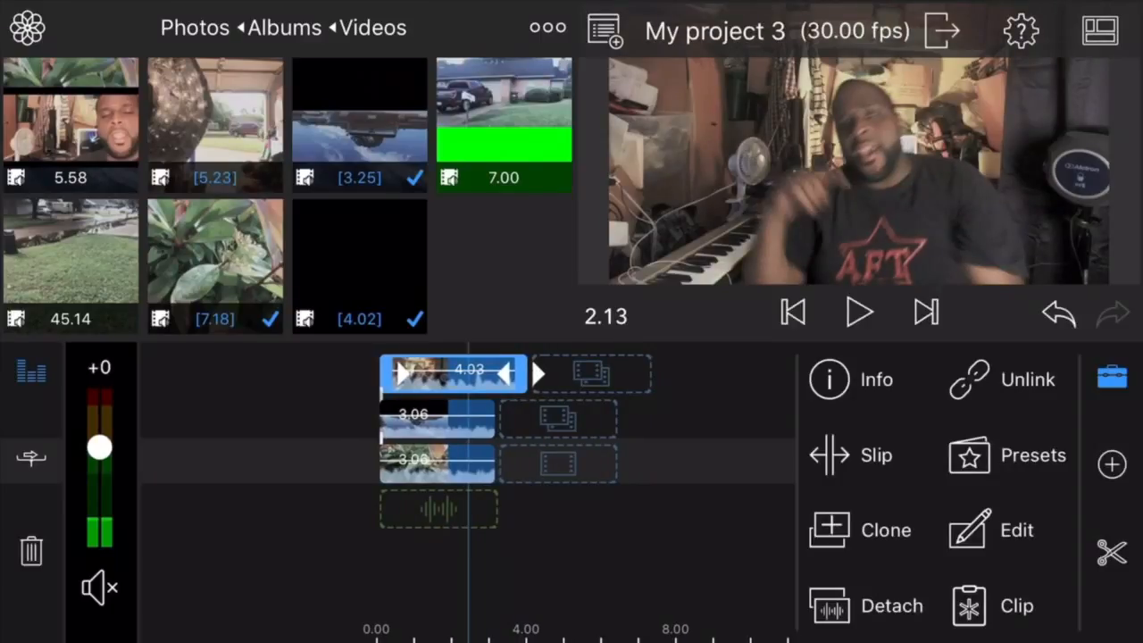
{"action": "left_click", "coordinate": [859, 311]}
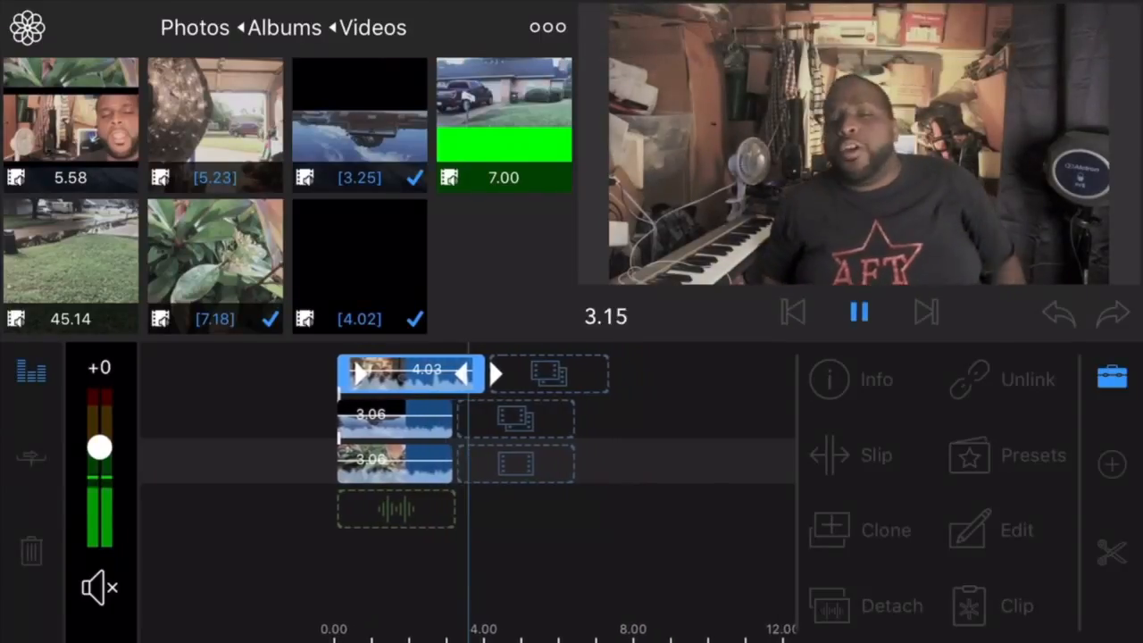
{"action": "left_click", "coordinate": [859, 311]}
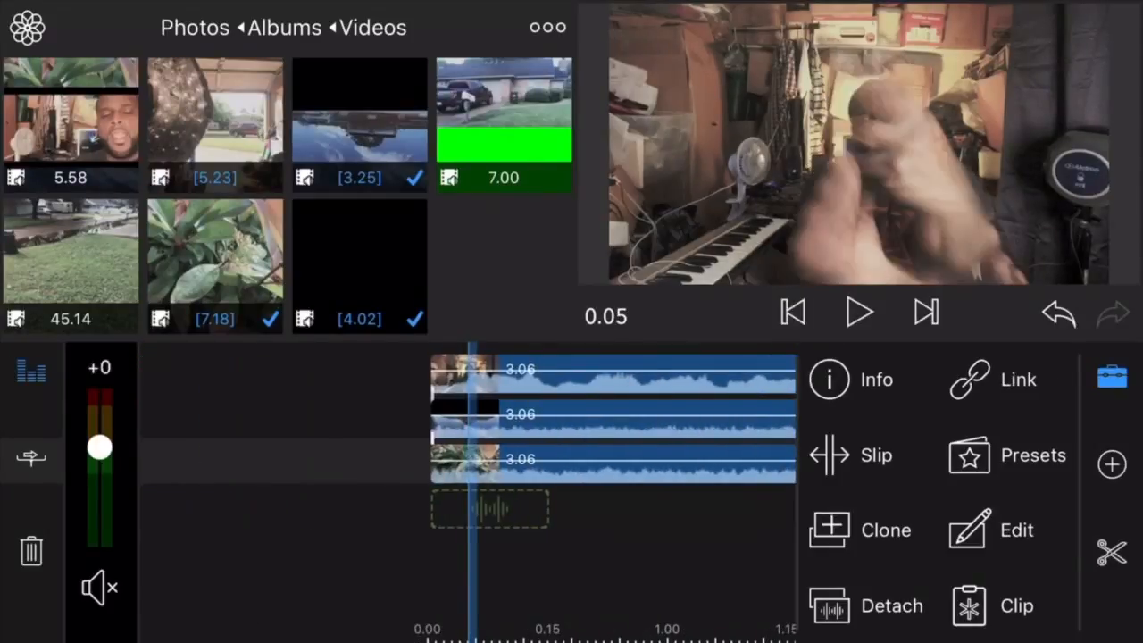
Crop the talking-head clip Top to ~0.306 and Bottom to ~0.309, forming a middle band
{"action": "left_click", "coordinate": [1015, 529]}
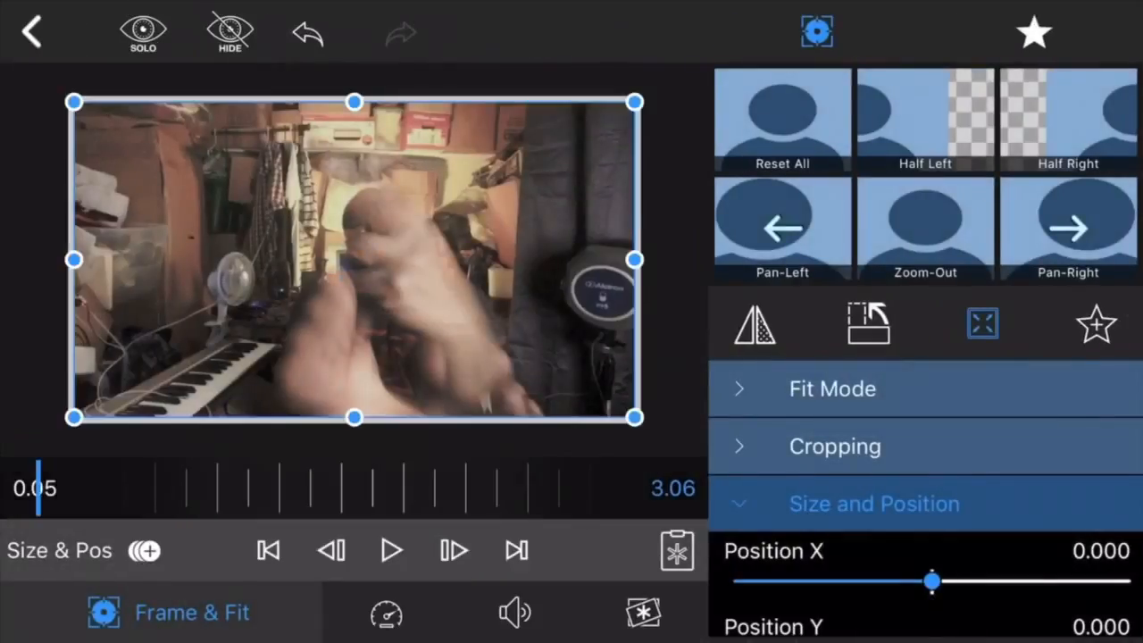
{"action": "scroll", "scroll_direction": "down", "scroll_amount": 3}
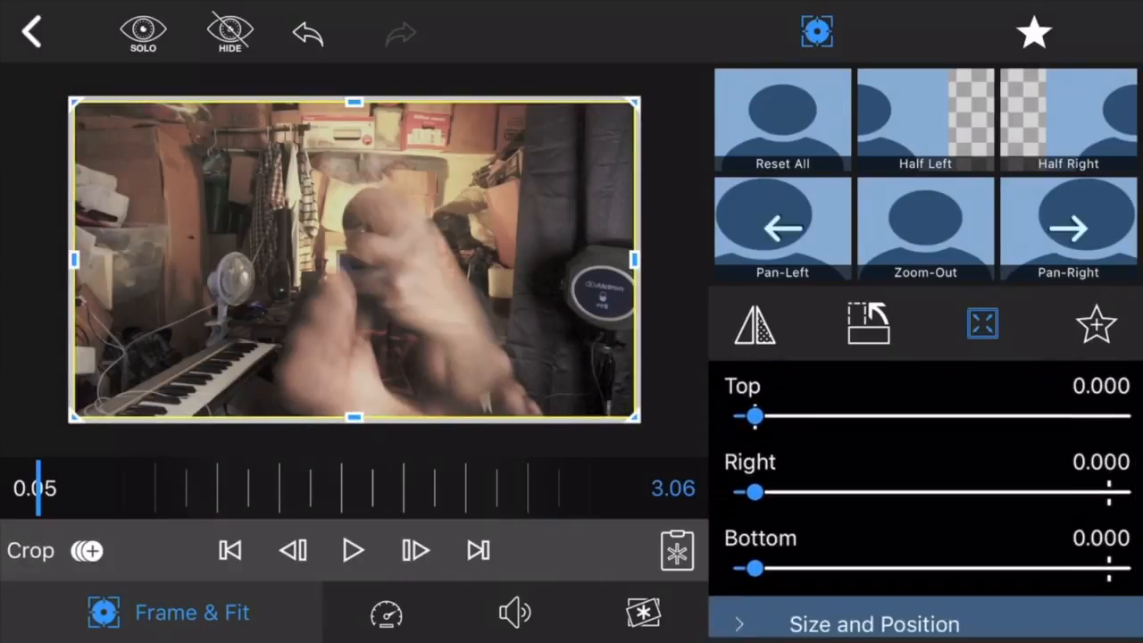
{"action": "left_click_drag", "start_coordinate": [754, 568], "coordinate": [867, 568]}
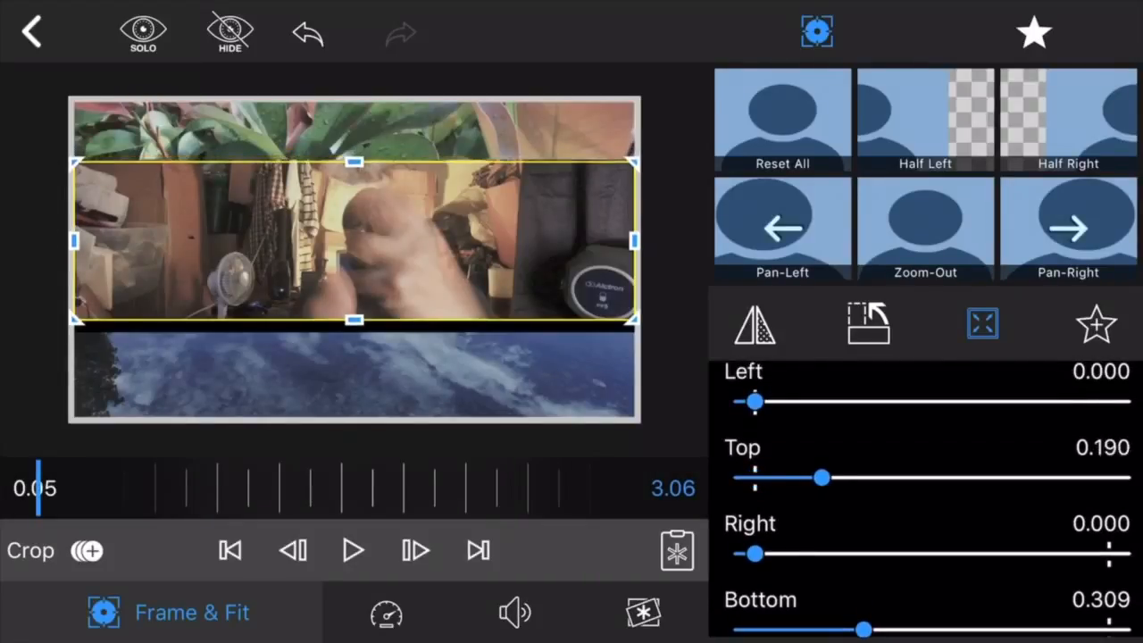
{"action": "left_click_drag", "start_coordinate": [822, 479], "coordinate": [862, 479]}
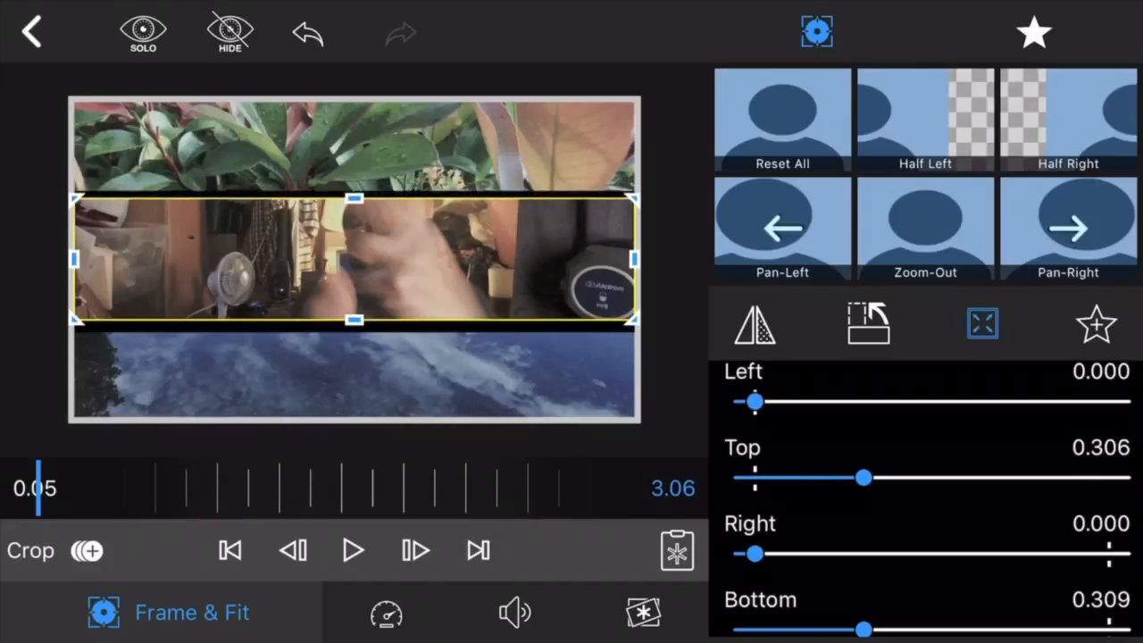